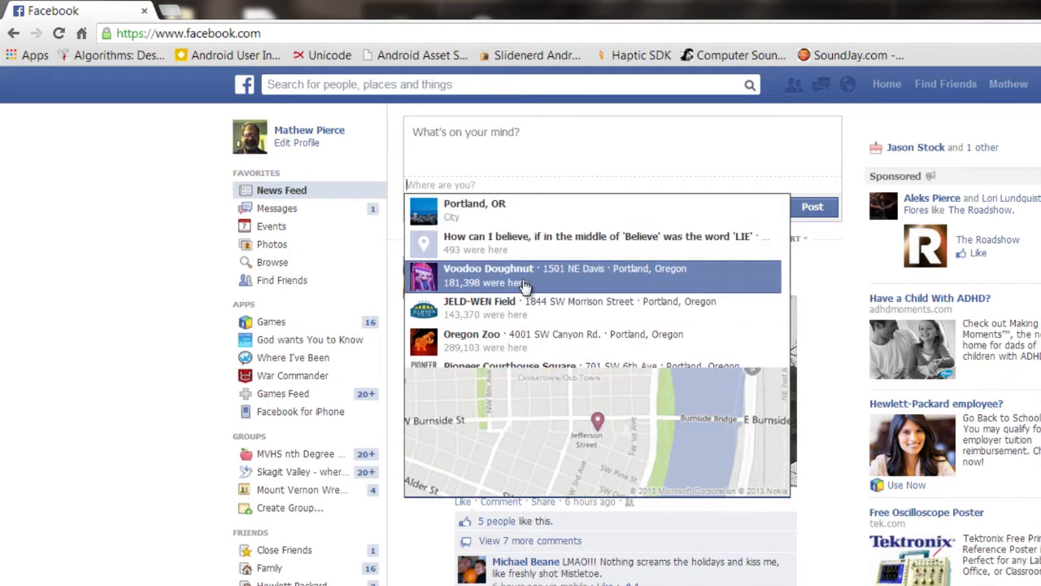
Dismiss the 'Where are you?' nearby places list, leaving the empty status composer
left_click(618, 146)
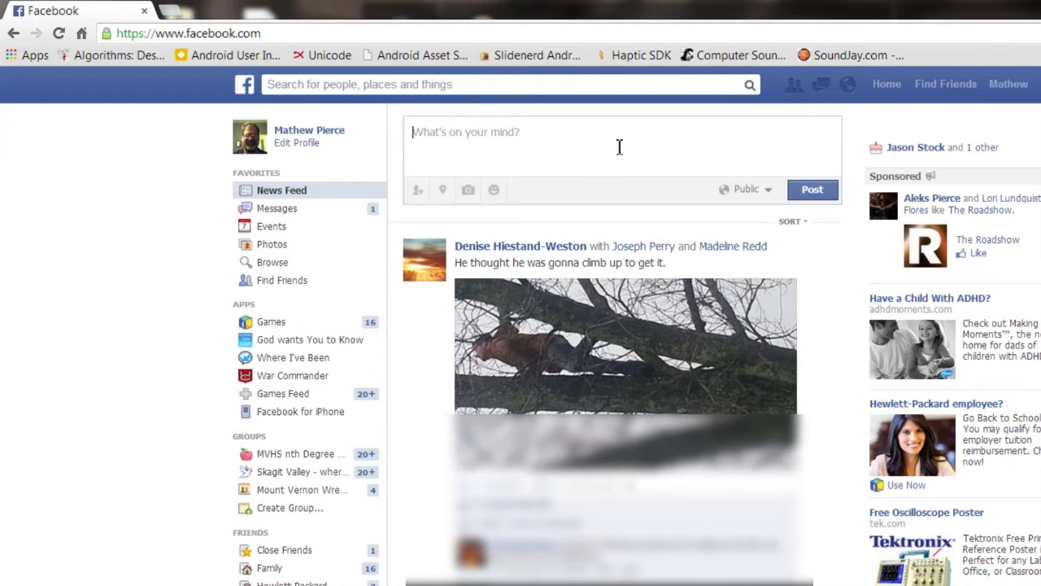
mouse_move(494, 189)
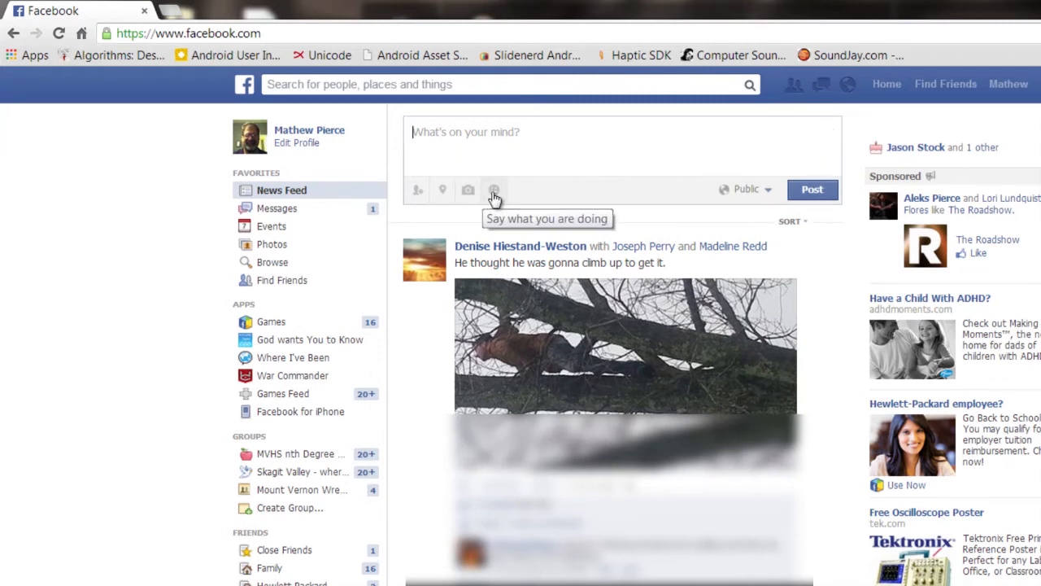
mouse_move(495, 192)
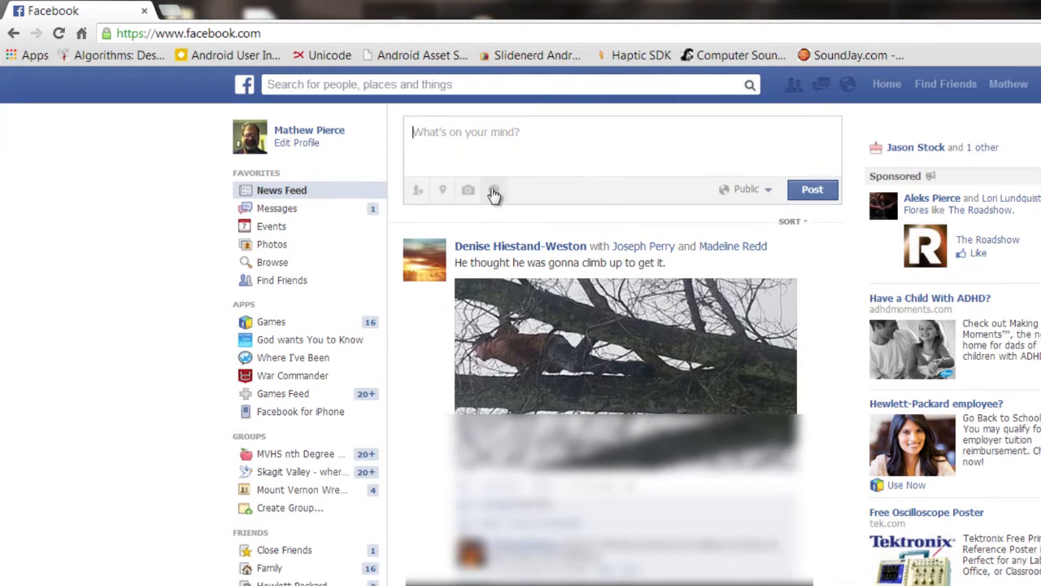
mouse_move(468, 189)
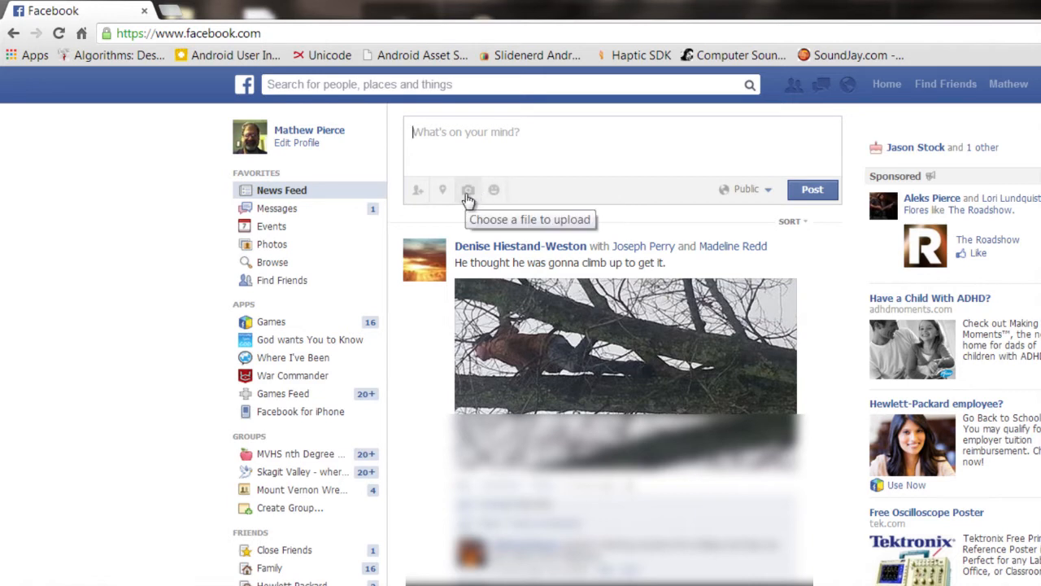
mouse_move(465, 202)
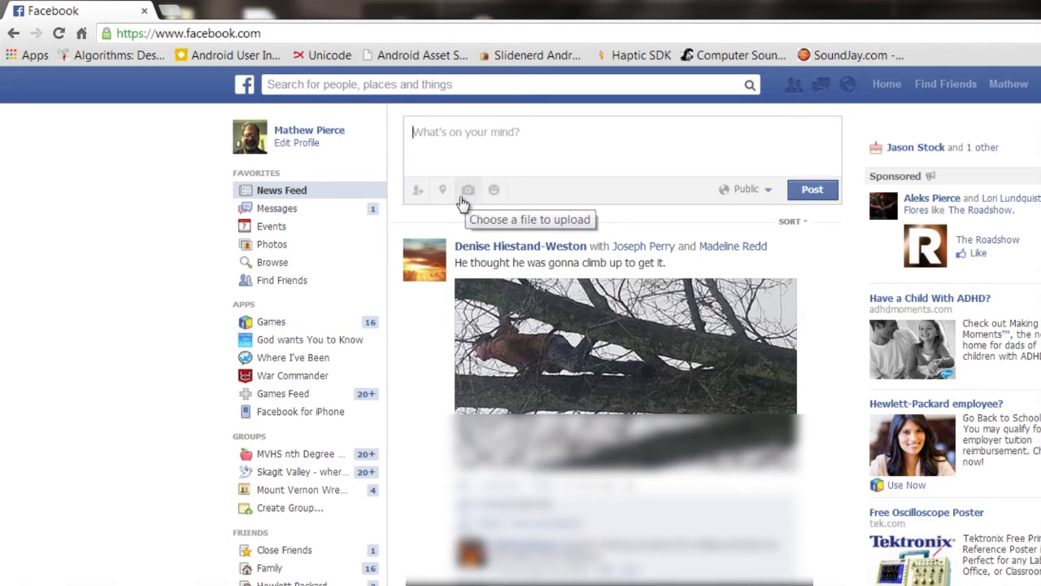
mouse_move(443, 189)
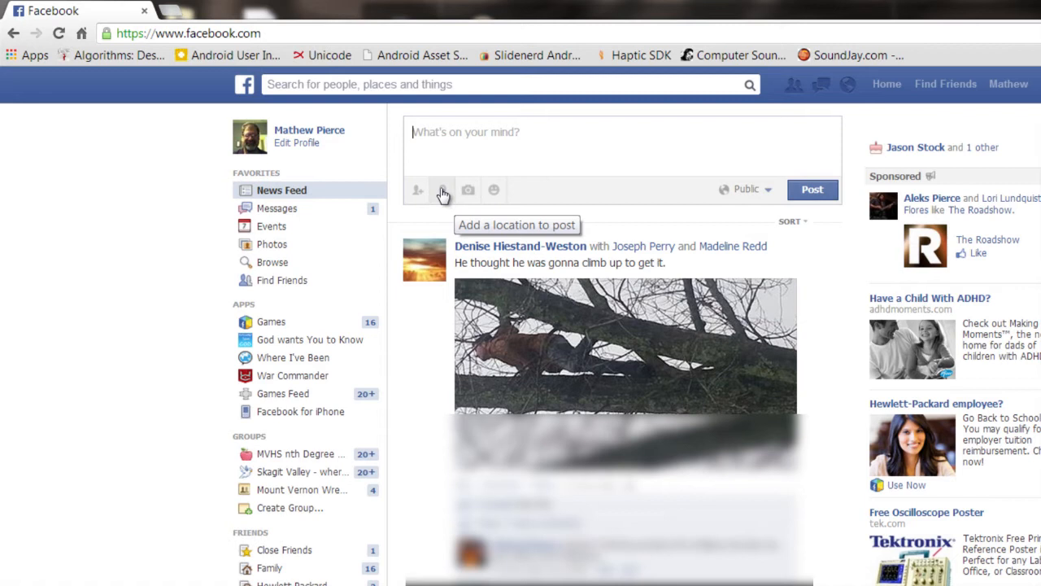
mouse_move(416, 188)
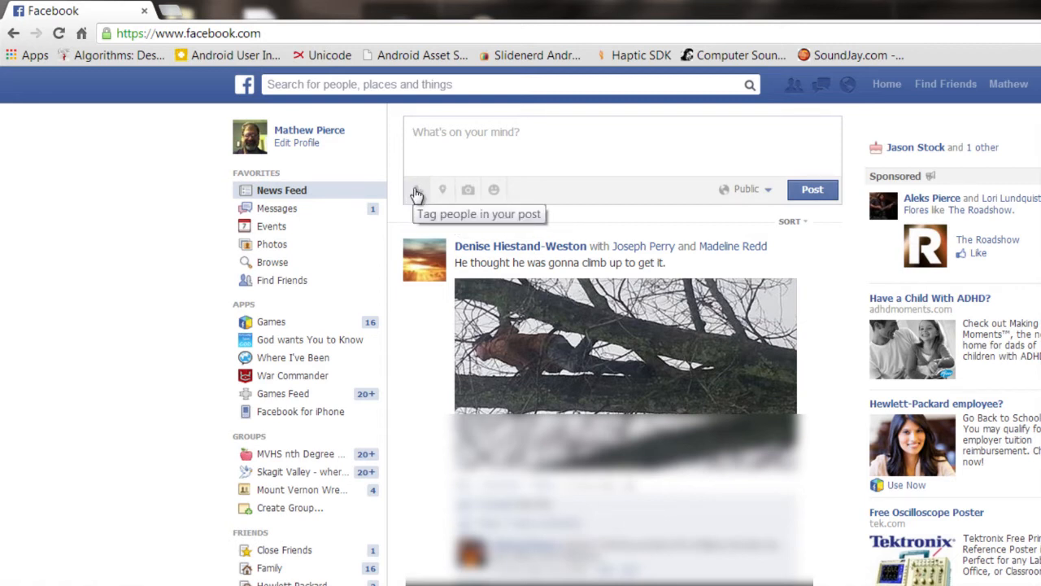
mouse_move(443, 188)
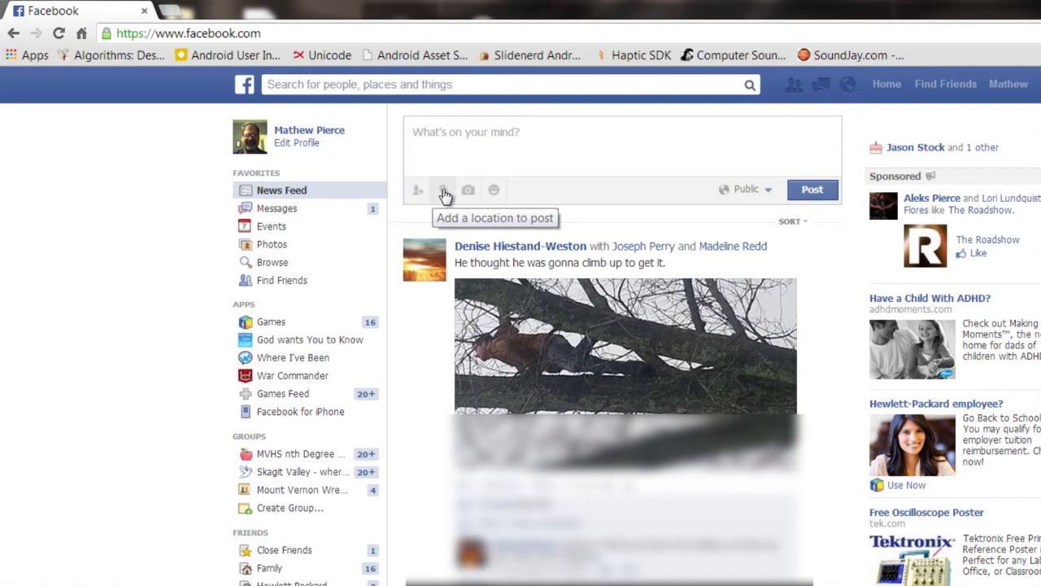
left_click(443, 189)
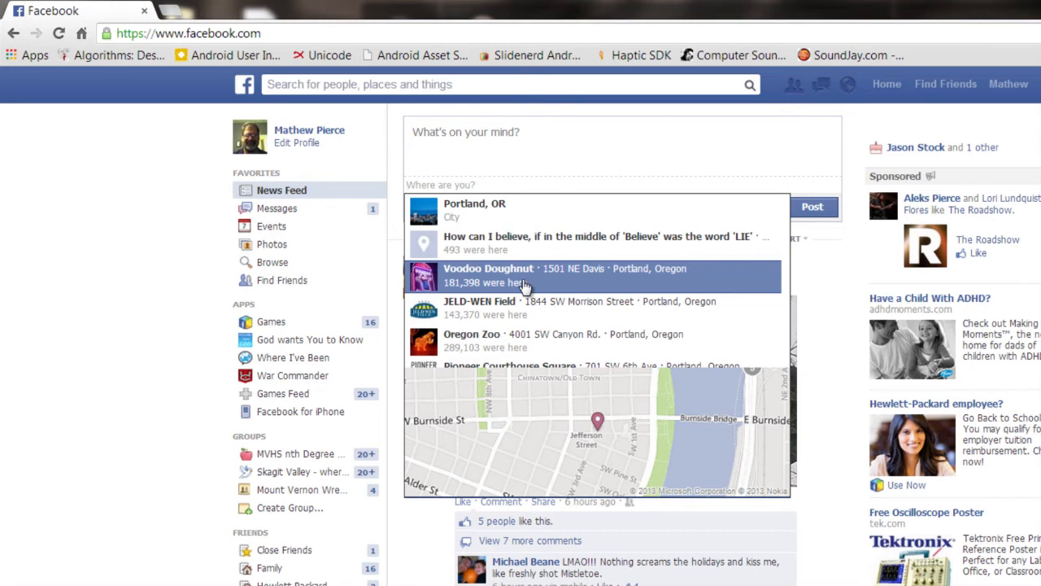
Bring up the 'Where are you?' picker listing nearby Portland places with a map
left_click(440, 185)
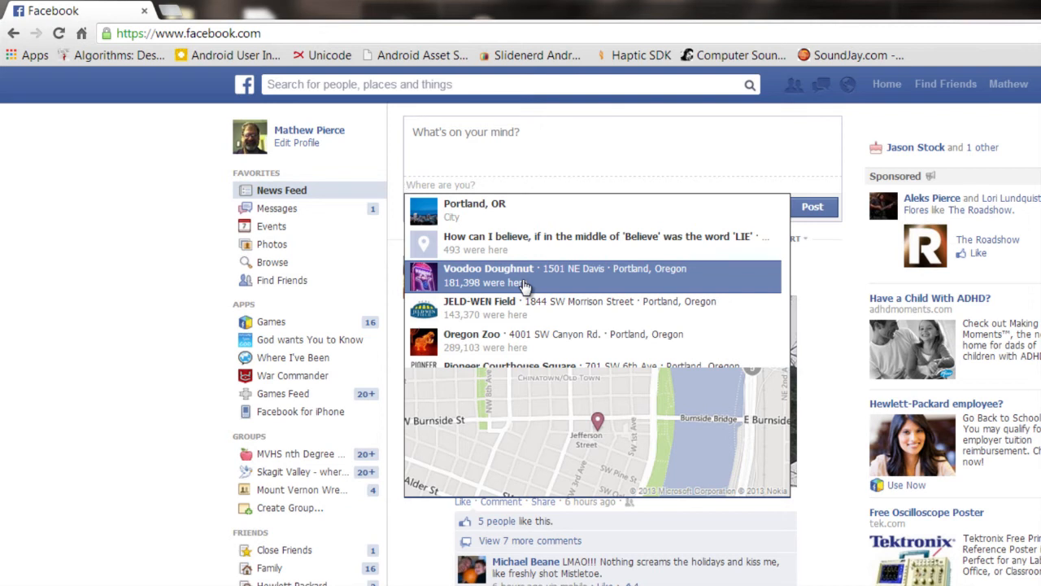
left_click(455, 186)
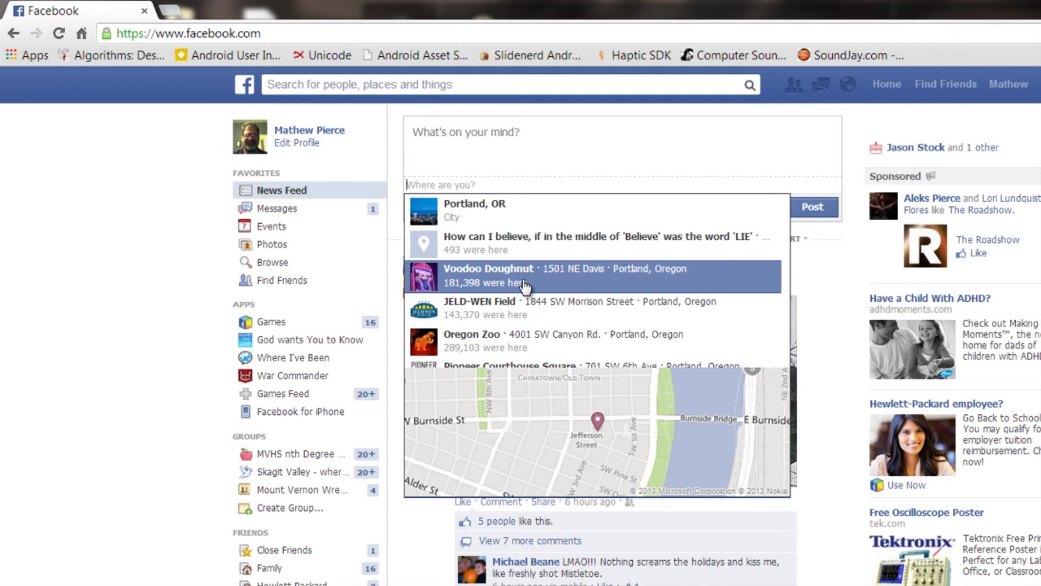